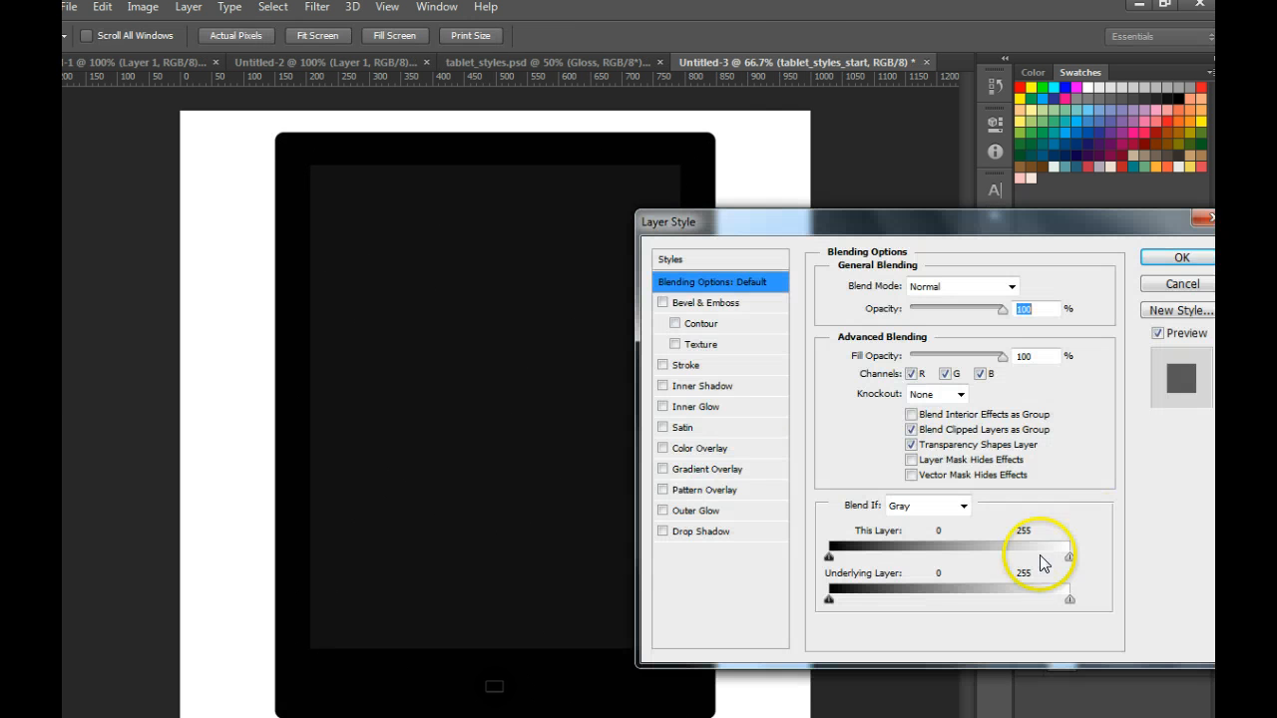
{"action": "mouse_move", "coordinate": [1165, 284]}
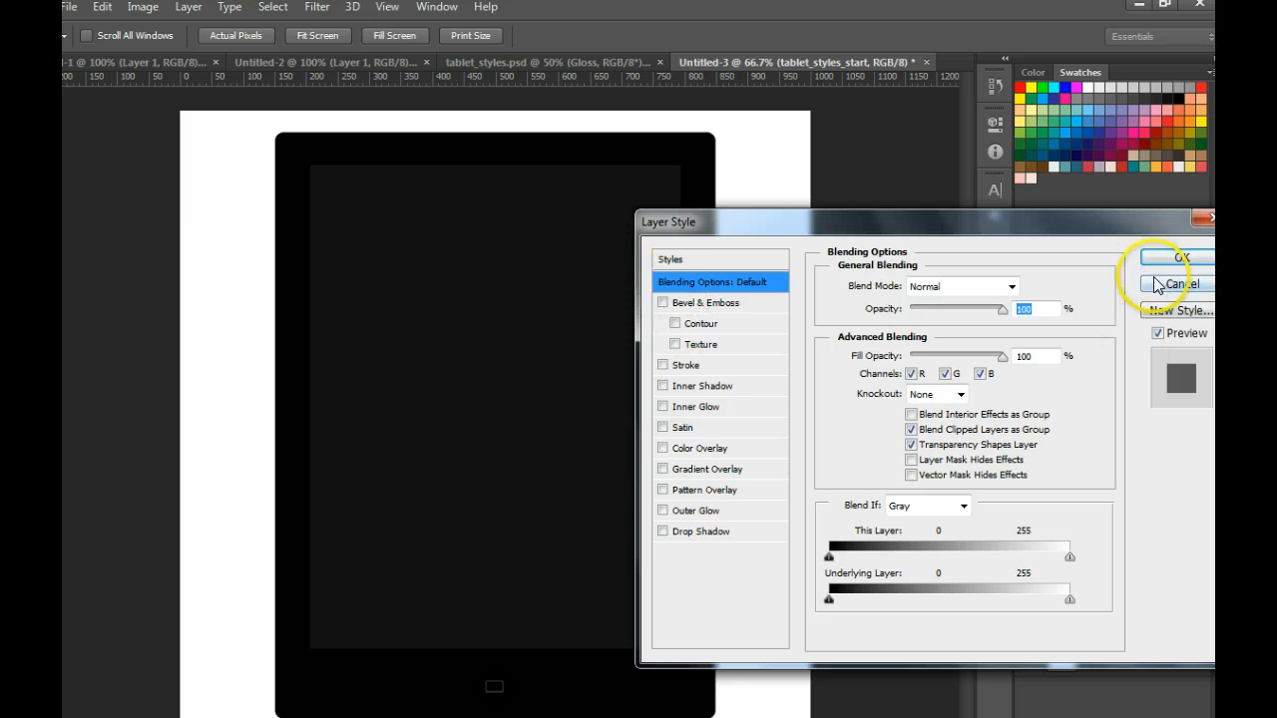
Dismiss Layer Style, then bring up Blending Options for the tablet layer from the fx menu.
{"action": "left_click", "coordinate": [1179, 284]}
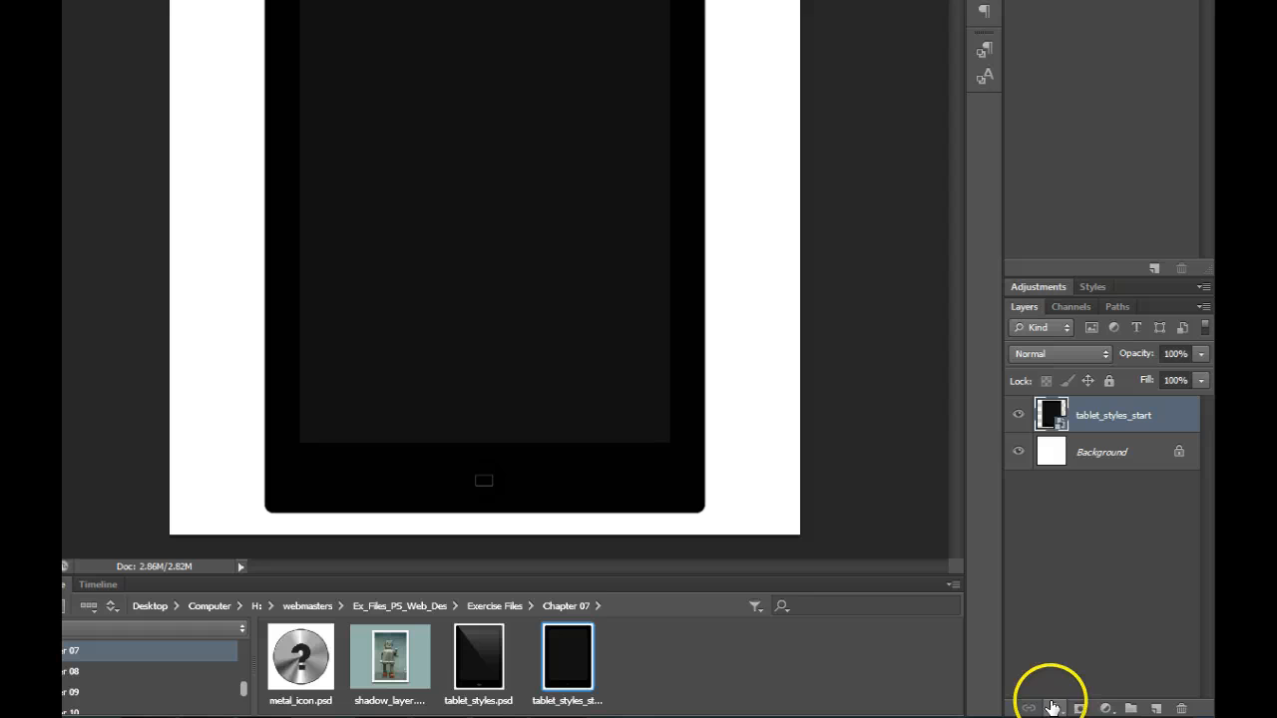
{"action": "left_click", "coordinate": [1030, 708]}
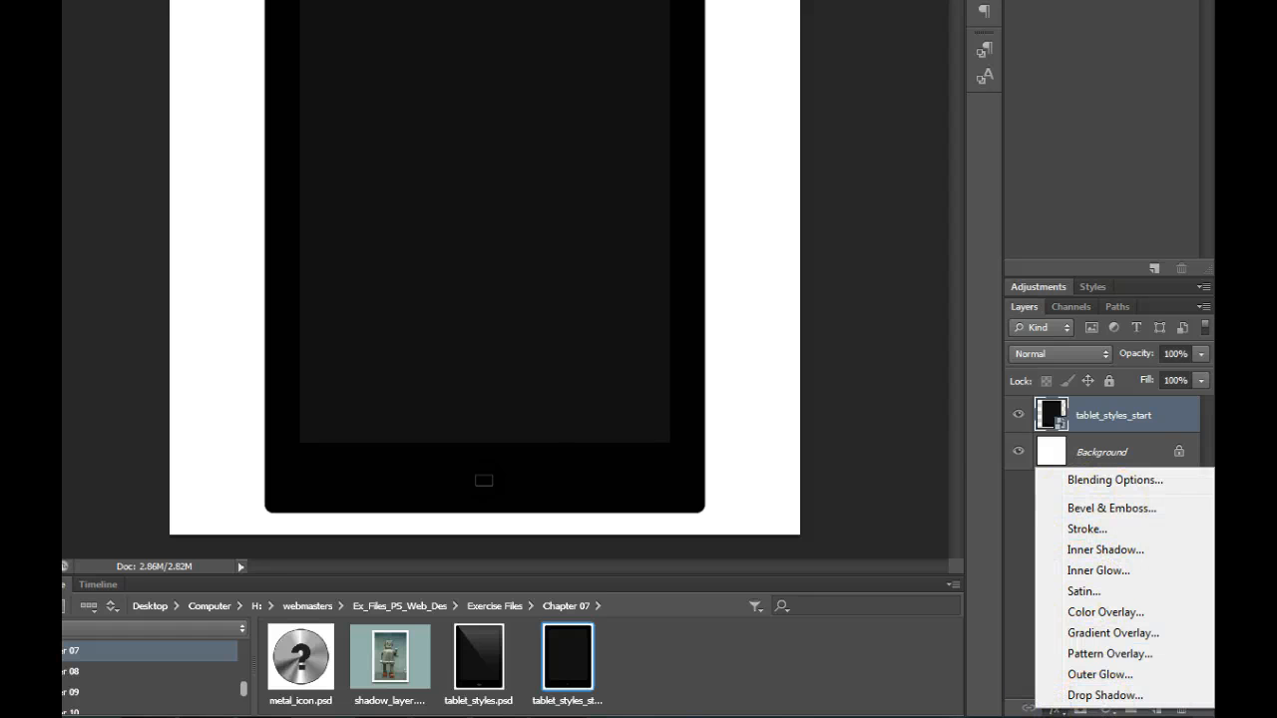
{"action": "left_click", "coordinate": [1113, 481]}
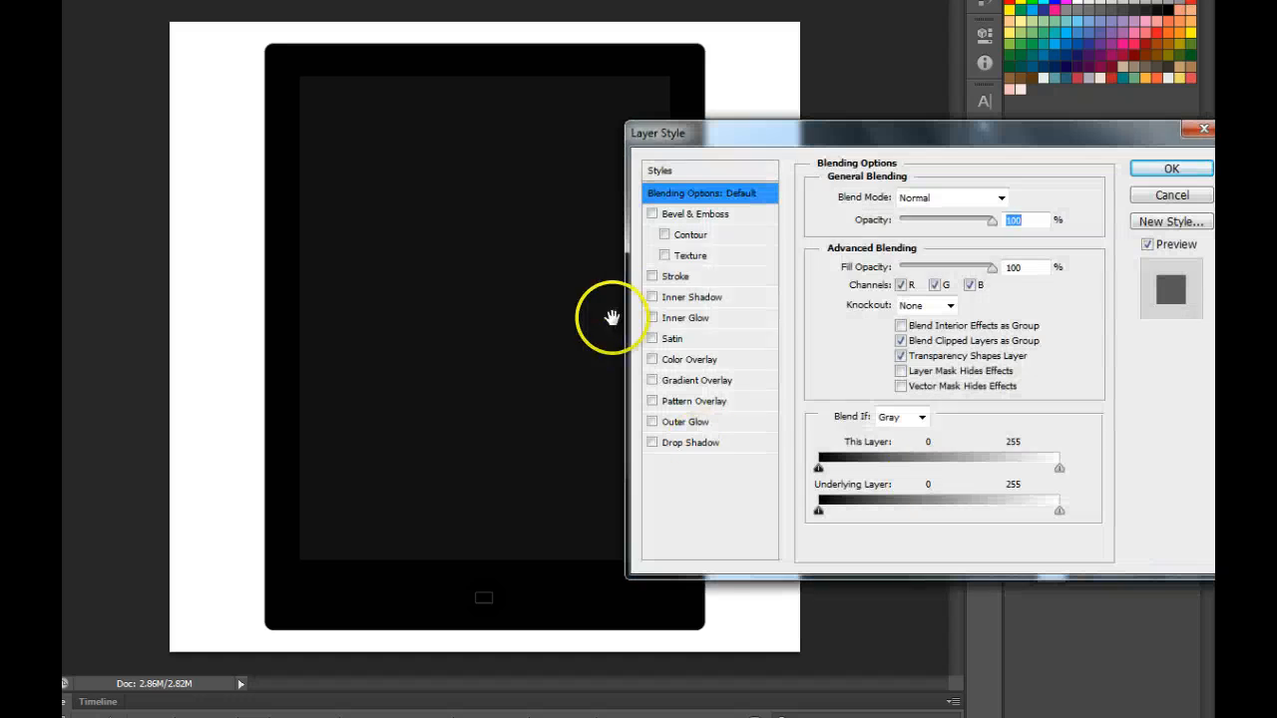
Apply a 3 px gray (#6e6e6e) stroke to the tablet layer.
{"action": "left_click", "coordinate": [674, 276]}
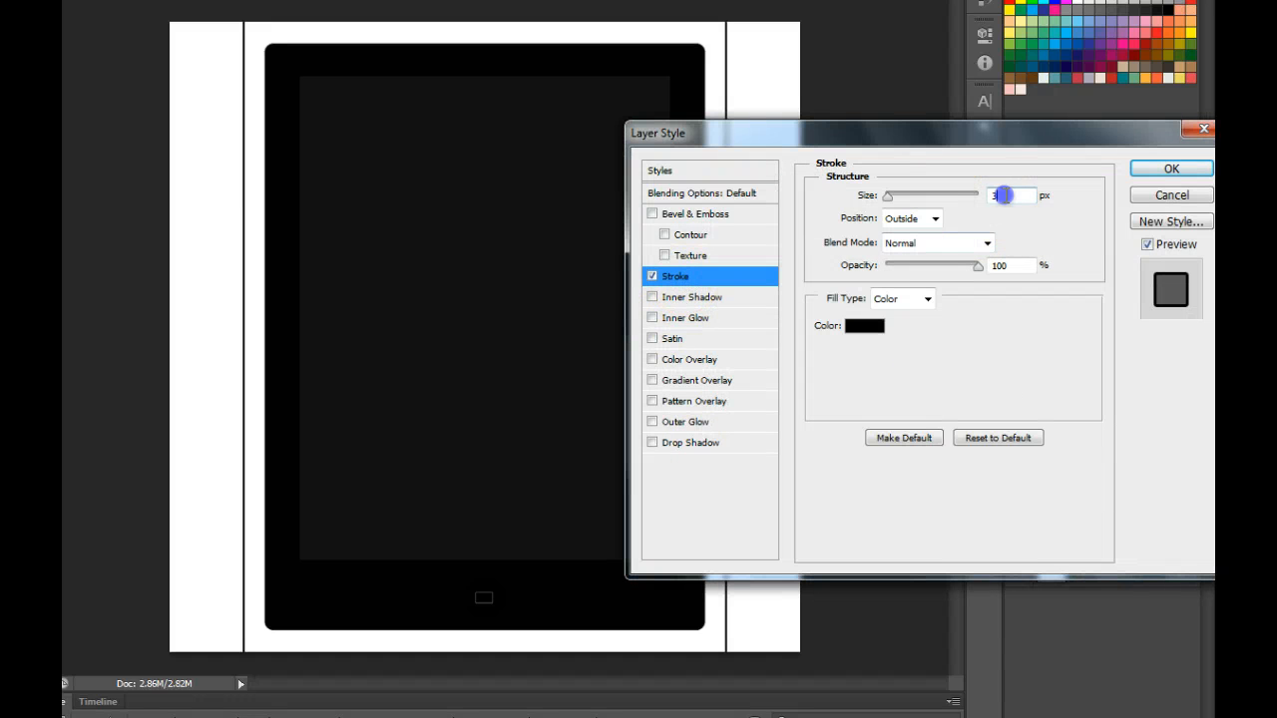
{"action": "left_click", "coordinate": [863, 327]}
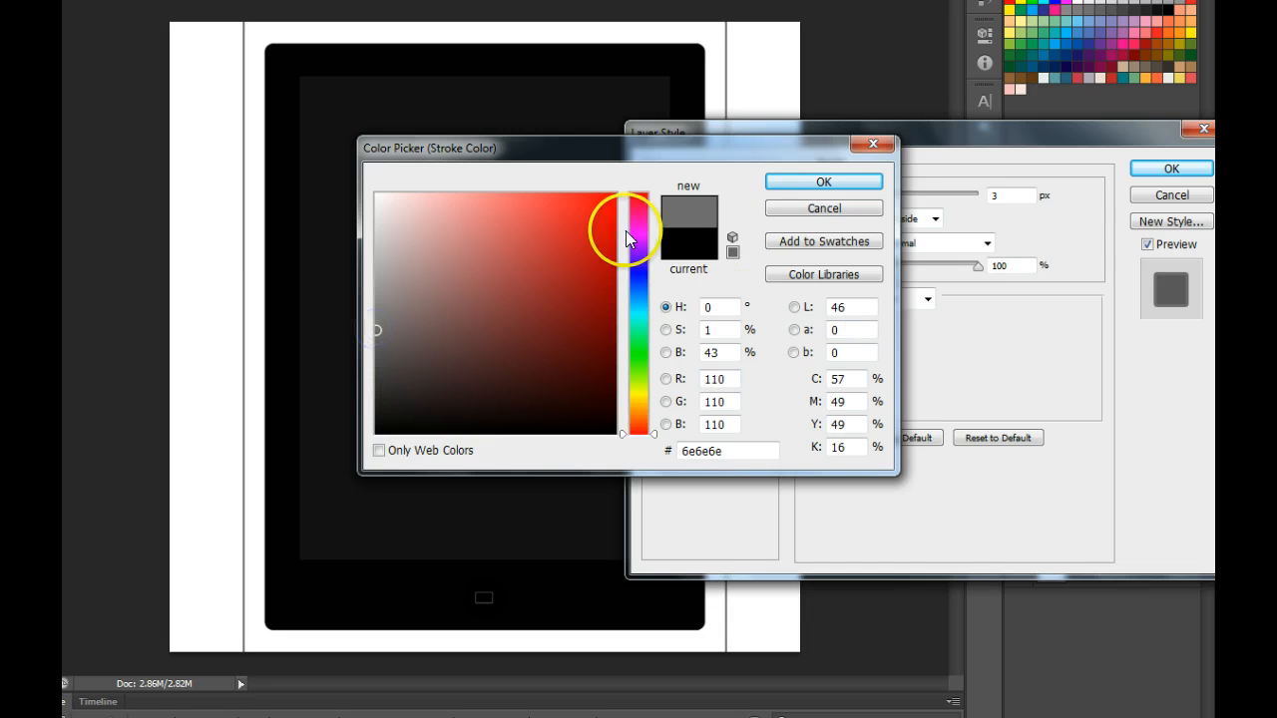
{"action": "left_click", "coordinate": [822, 182]}
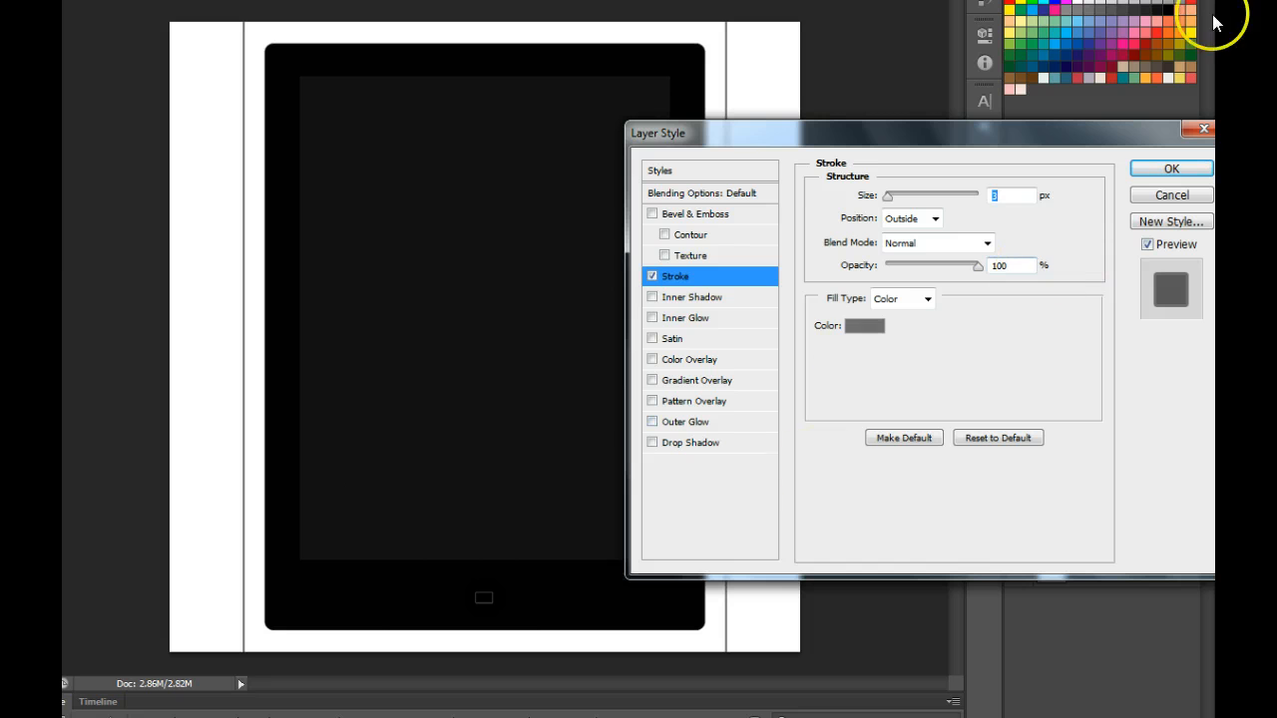
{"action": "left_click", "coordinate": [1168, 167]}
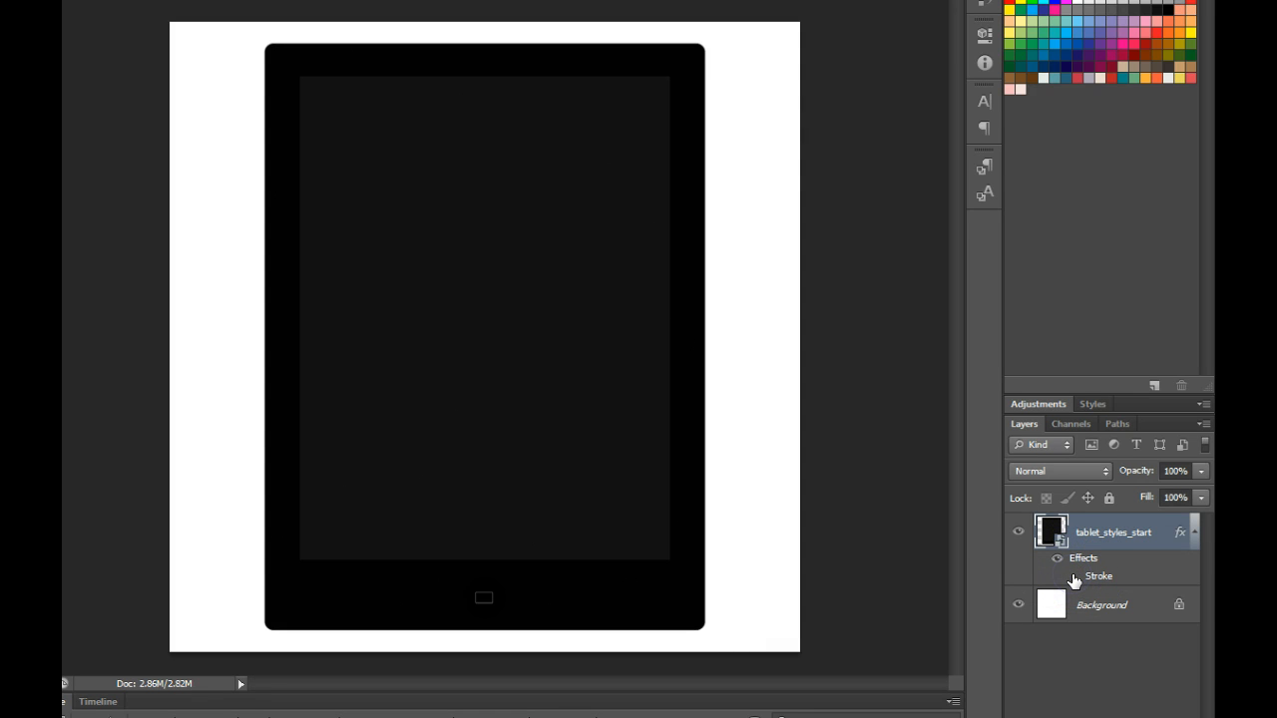
Toggle the stroke's visibility to compare, leave it shown, and collapse the effects list.
{"action": "left_click", "coordinate": [1055, 559]}
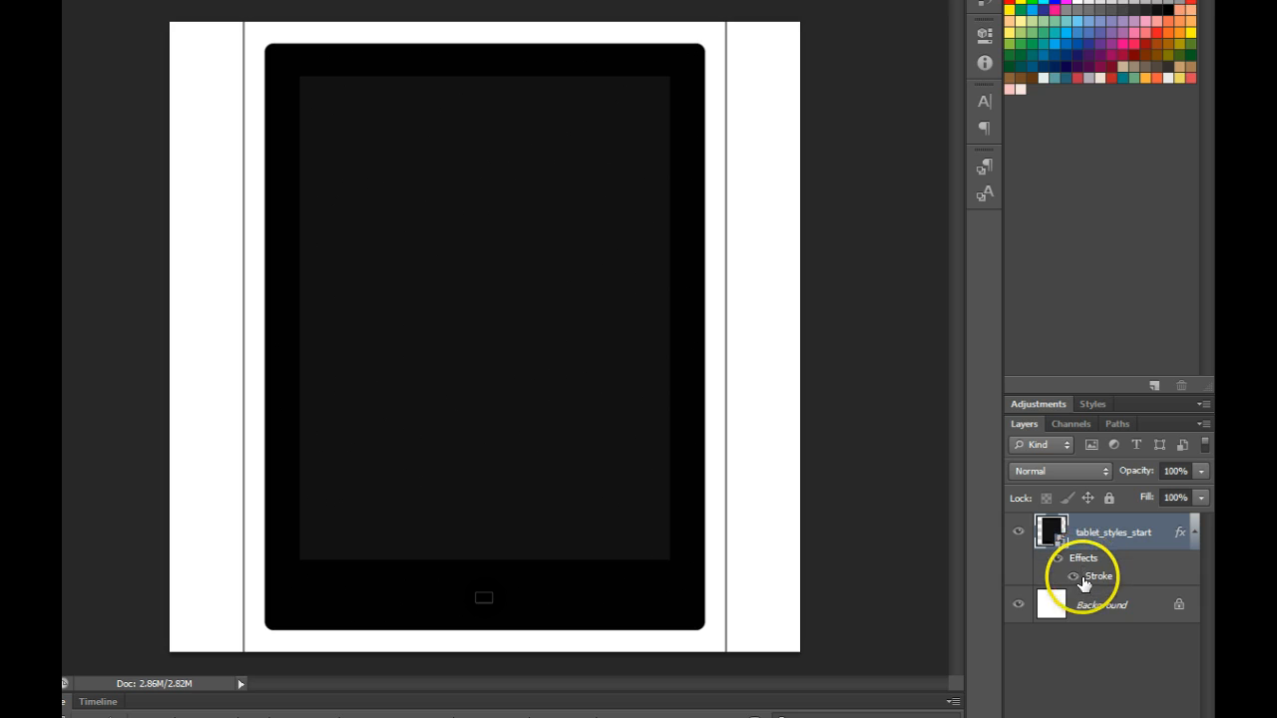
{"action": "left_click", "coordinate": [1197, 534]}
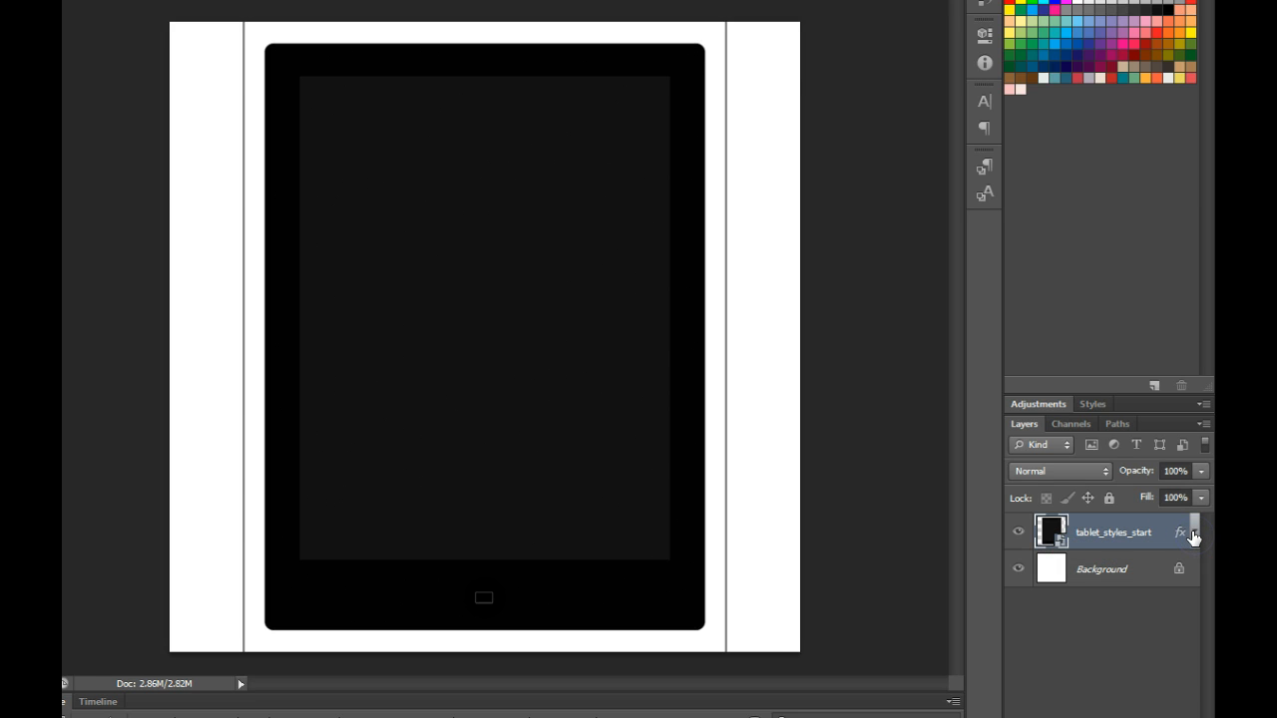
{"action": "mouse_move", "coordinate": [1193, 534]}
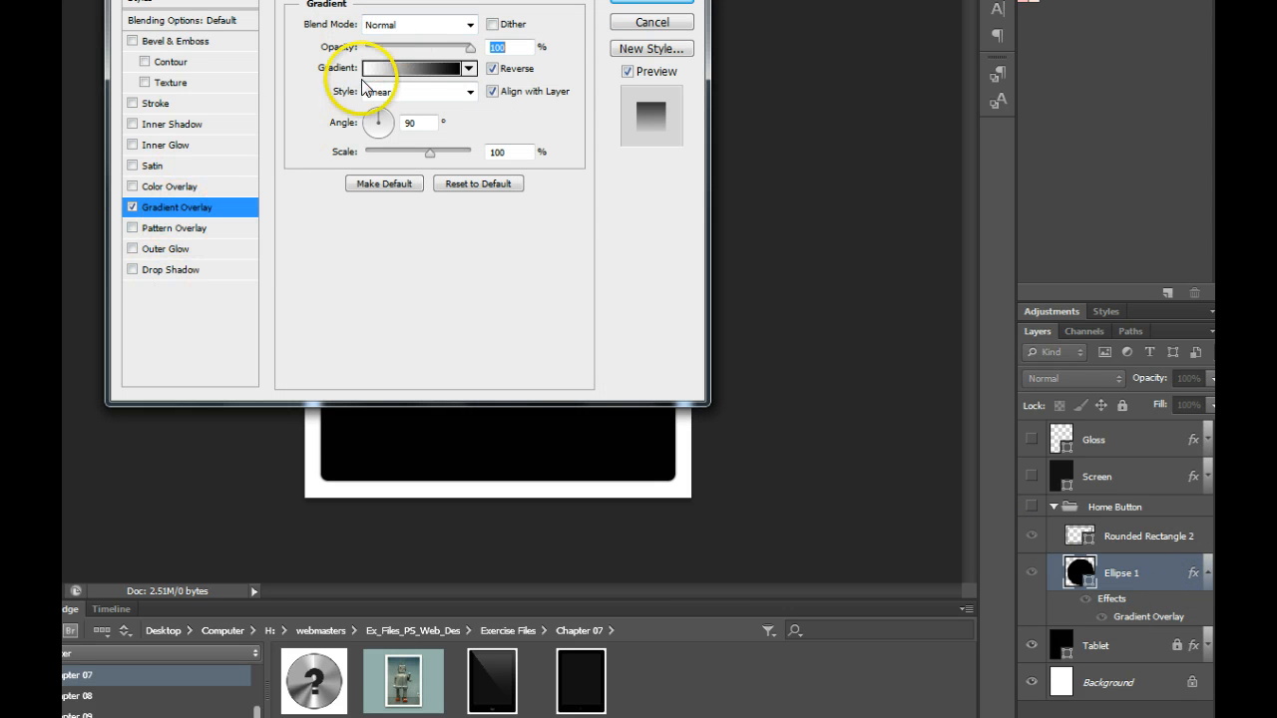
Bring up the Gradient Editor for Ellipse 1's black-to-white gradient overlay.
{"action": "left_click", "coordinate": [411, 68]}
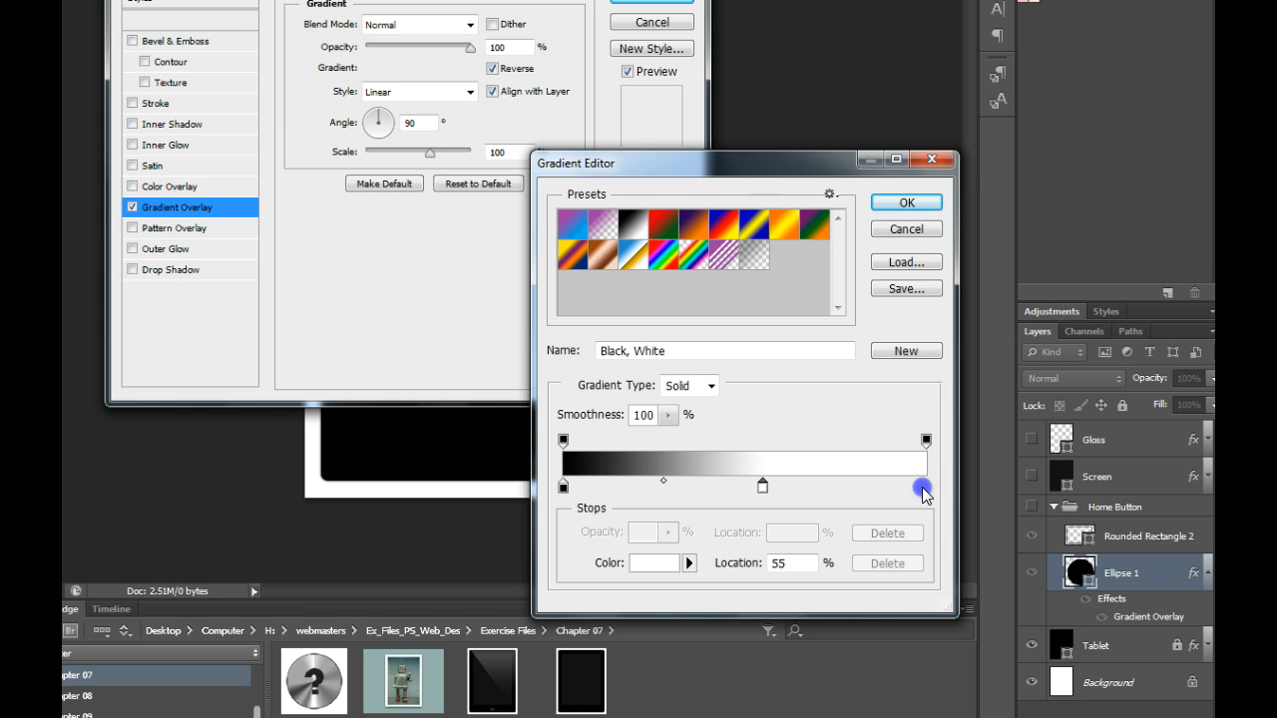
Move the middle gradient stop to 51% and give it a custom purple user colour.
{"action": "left_click_drag", "start_coordinate": [922, 489], "coordinate": [562, 488]}
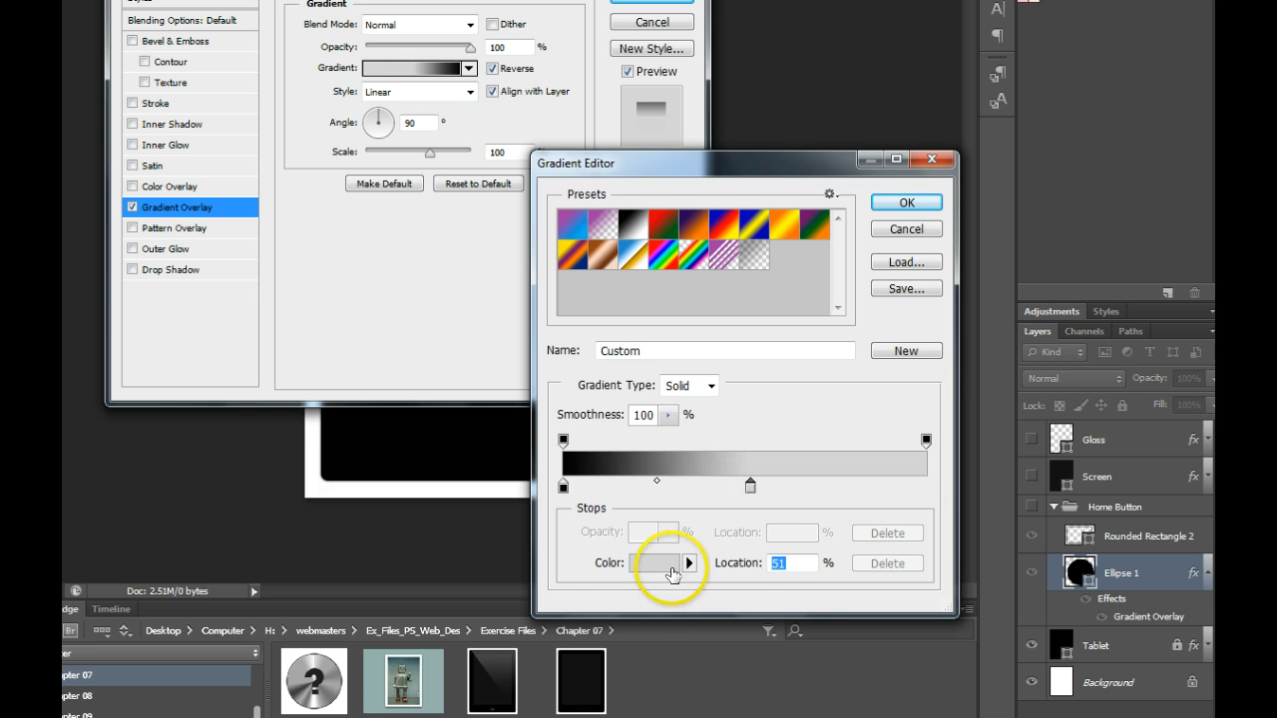
{"action": "left_click", "coordinate": [687, 563]}
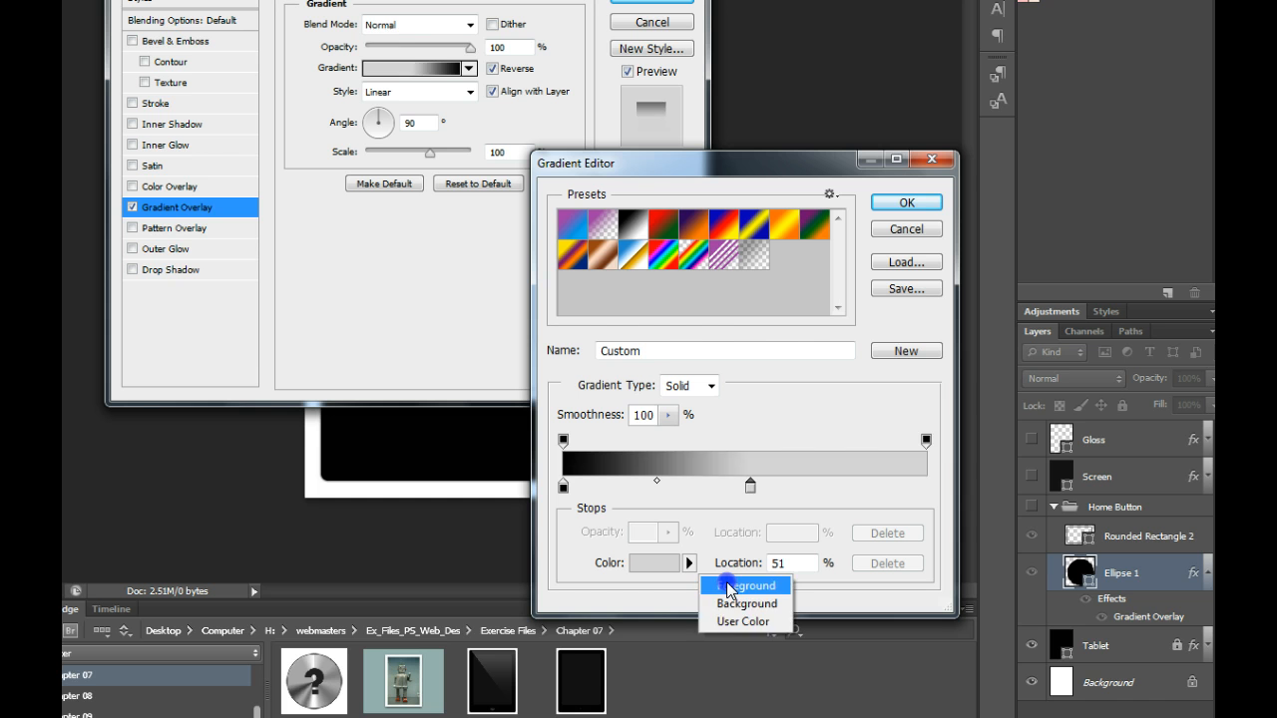
{"action": "left_click", "coordinate": [654, 563]}
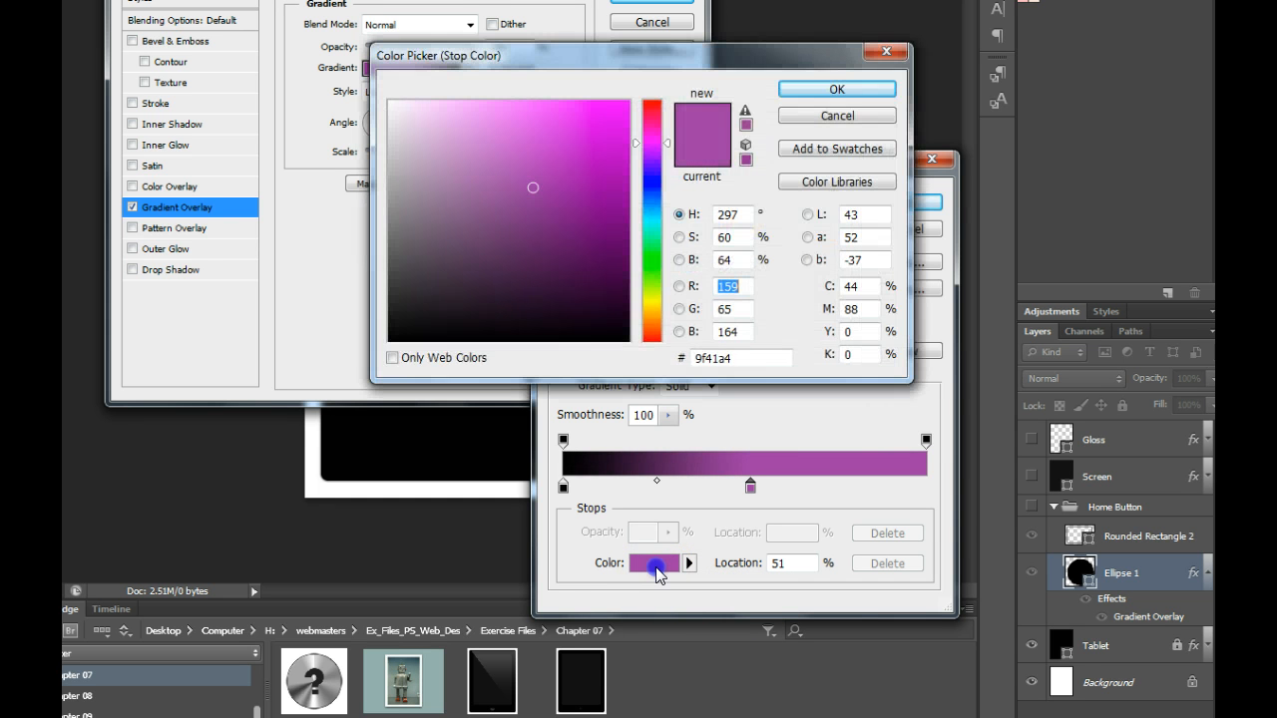